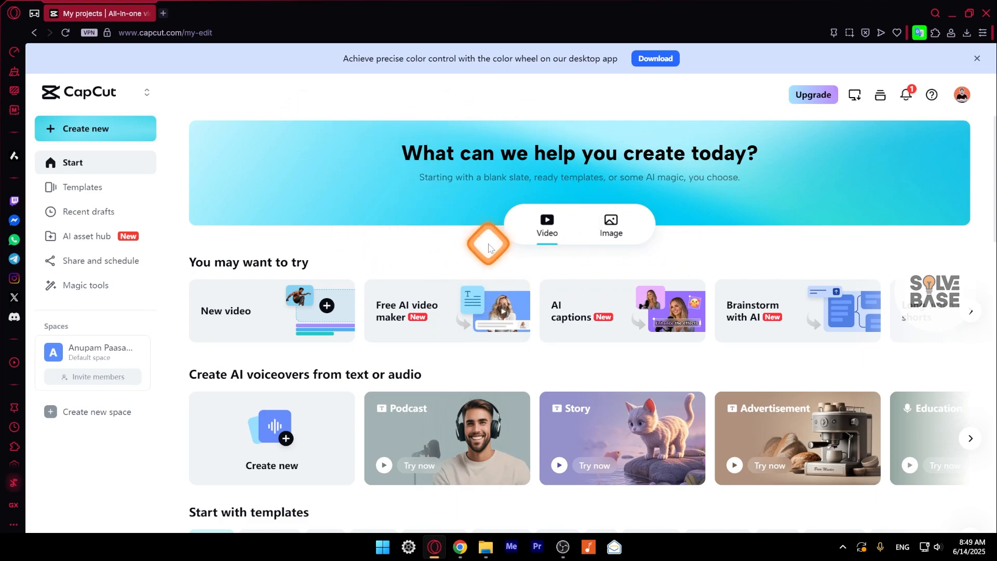
mouse_move(434, 265)
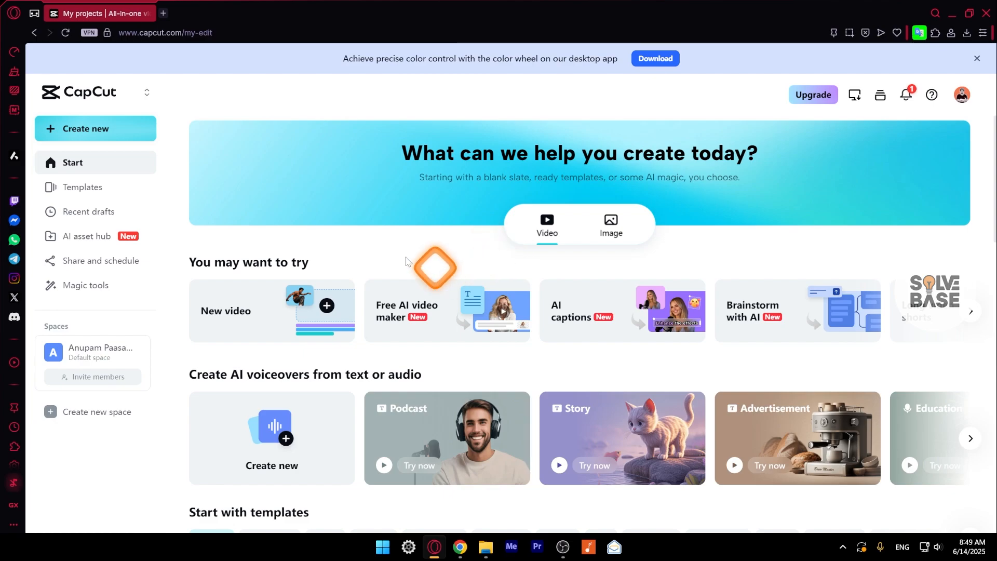
mouse_move(451, 246)
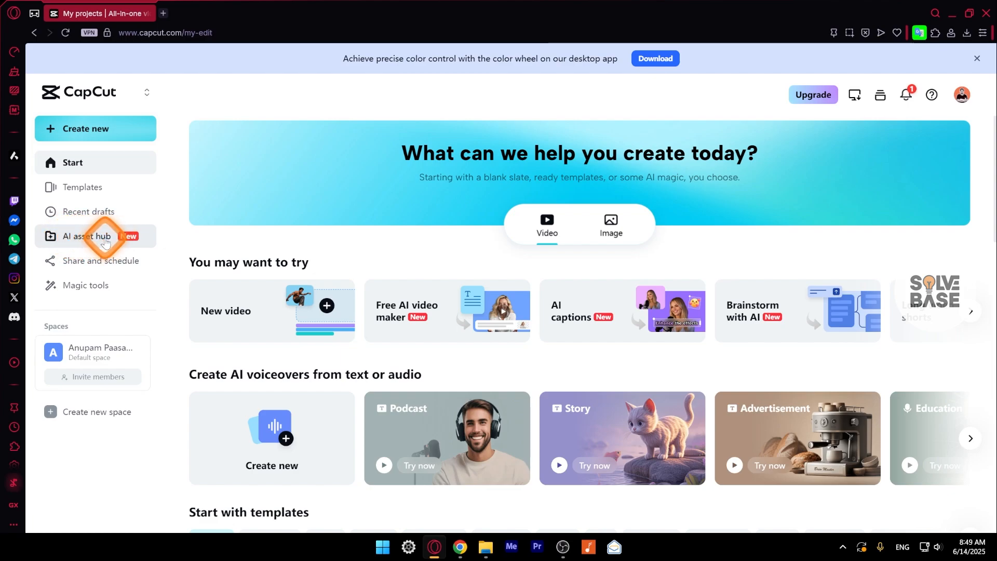
Open the AI asset hub from the CapCut home page sidebar
click(88, 236)
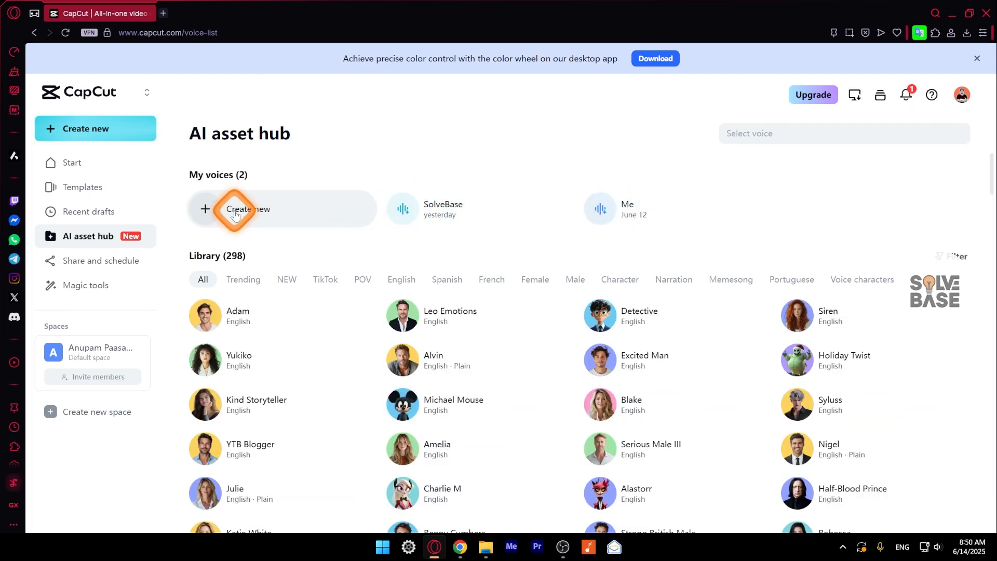
Start a new custom voice under My voices to bring up the recording dialog
click(246, 209)
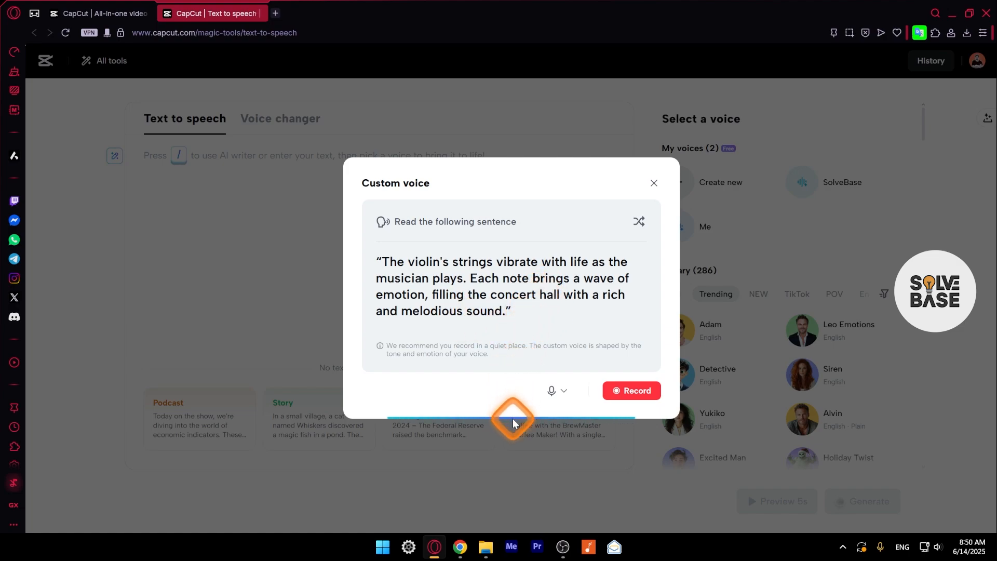
mouse_move(515, 421)
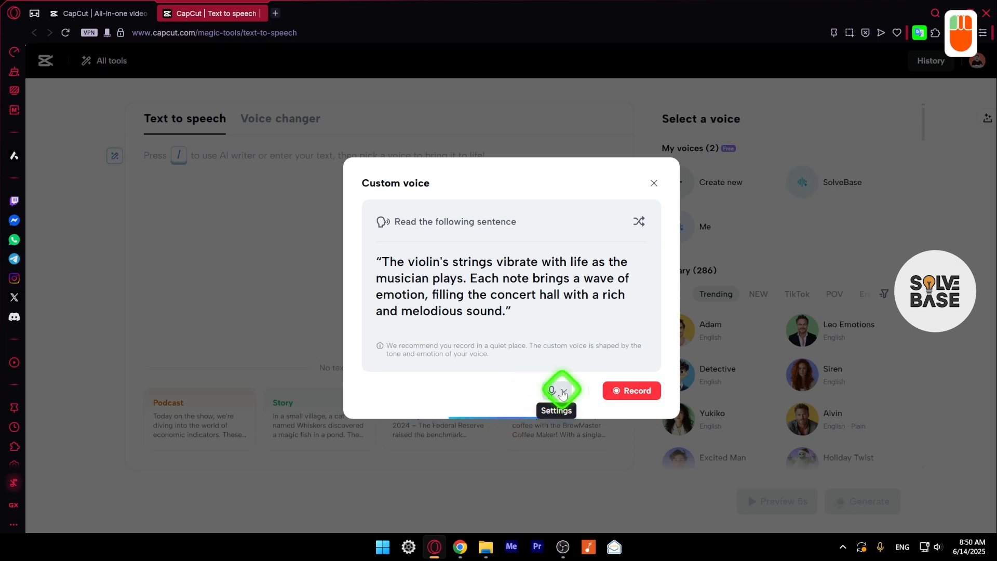
Confirm the default headset microphone and adjust its input gain to 0 dB
click(553, 390)
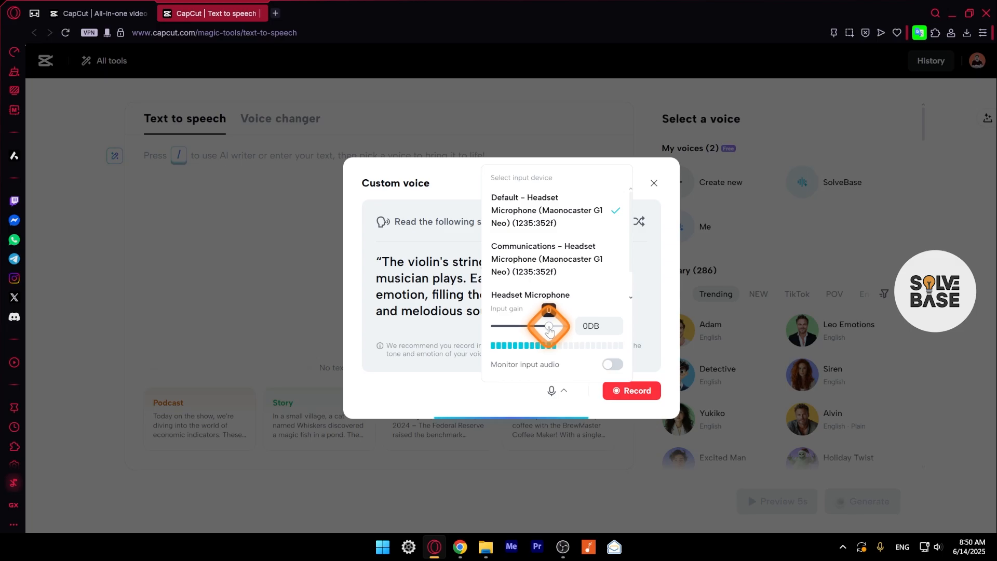
drag(548, 326, 558, 325)
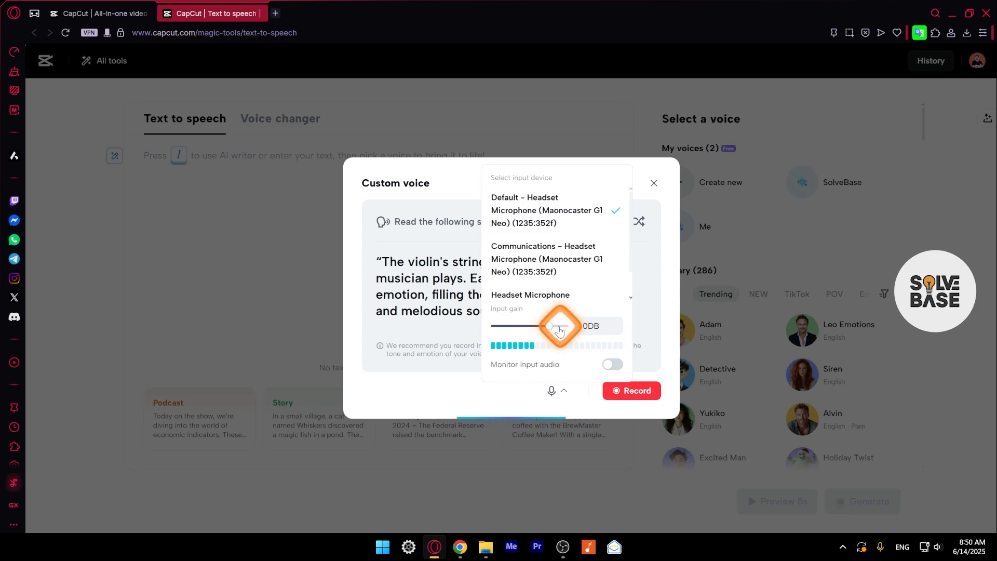
drag(559, 325, 541, 325)
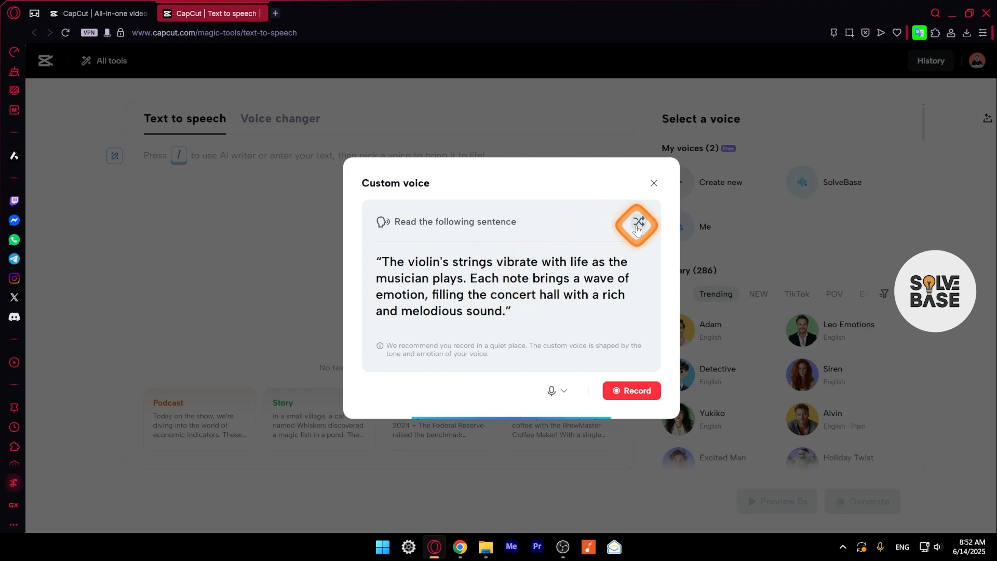
mouse_move(638, 224)
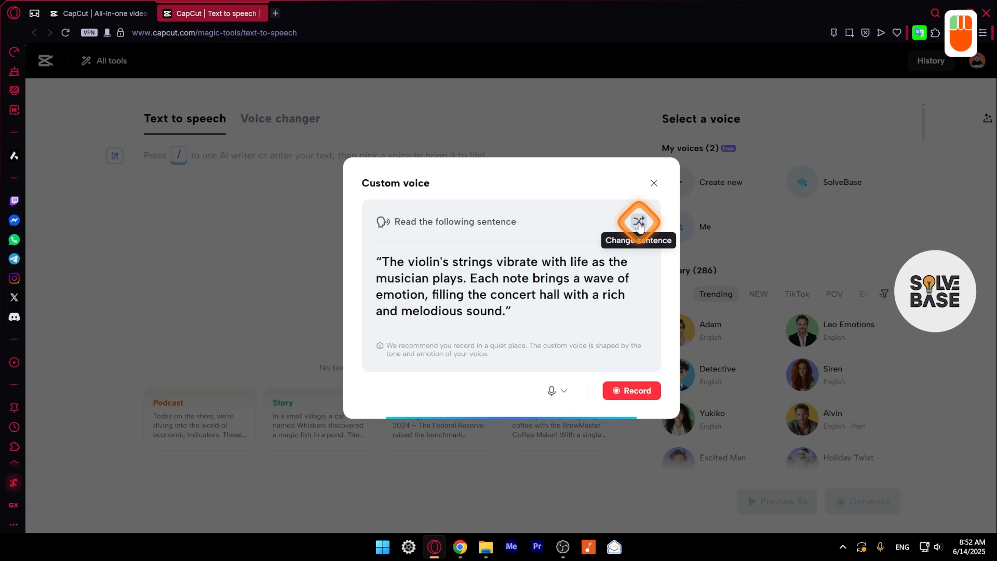
Switch to the old bicycle sentence and record yourself reading it aloud
click(638, 221)
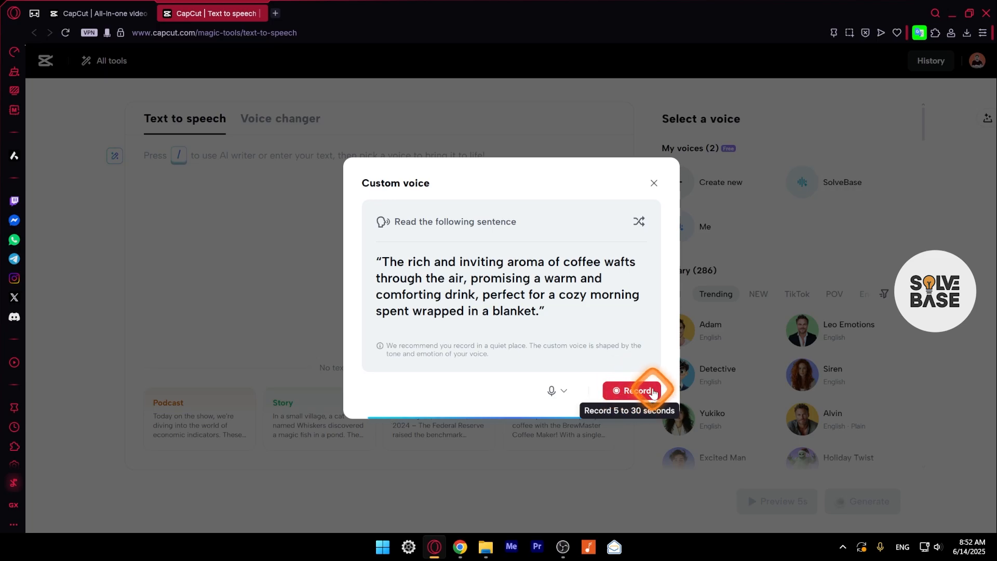
click(632, 391)
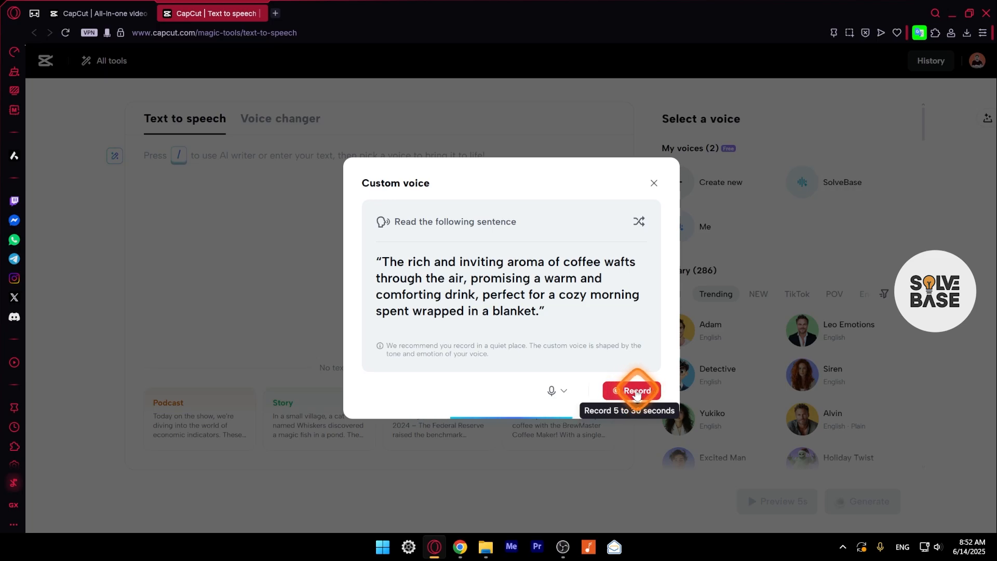
click(636, 390)
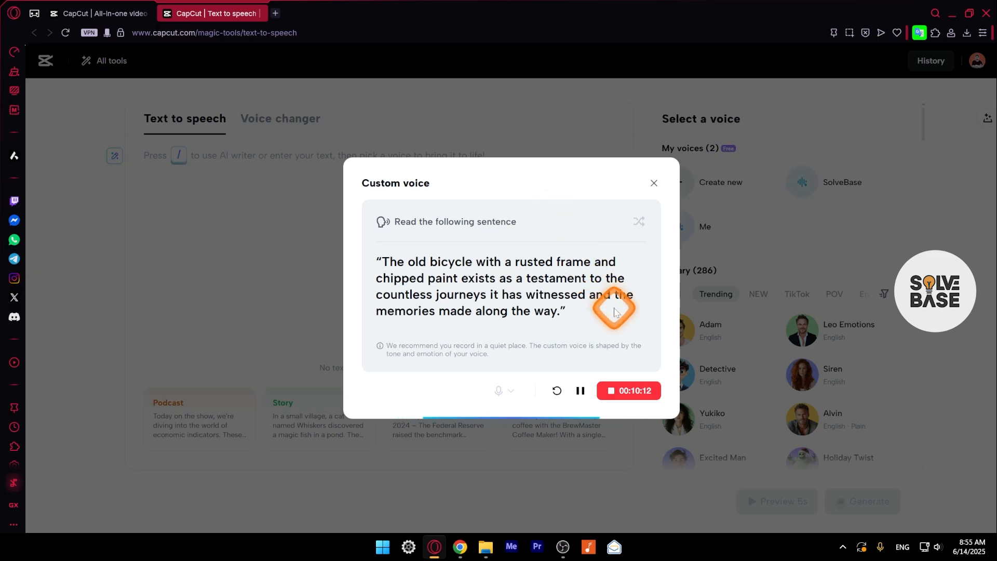
click(638, 390)
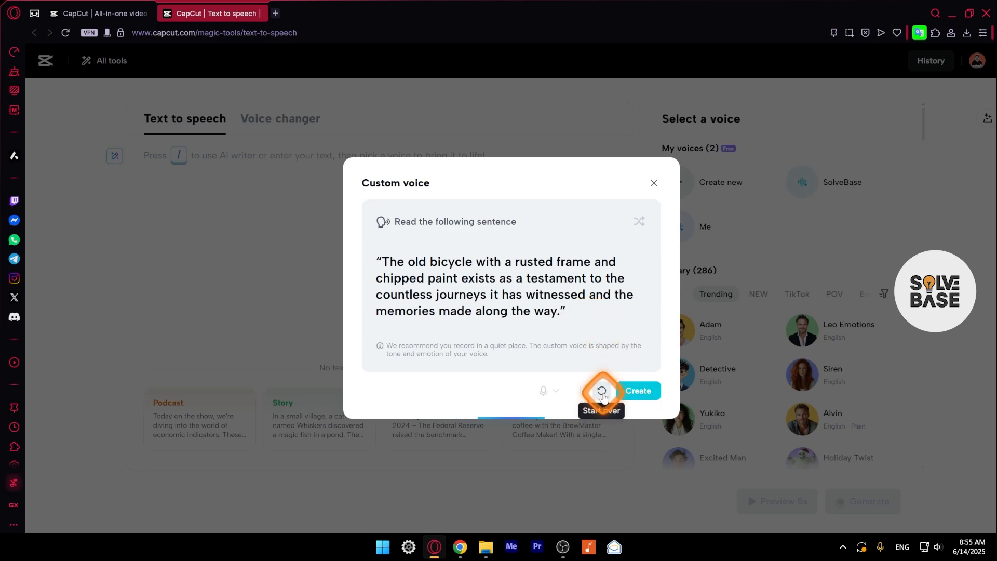
click(601, 390)
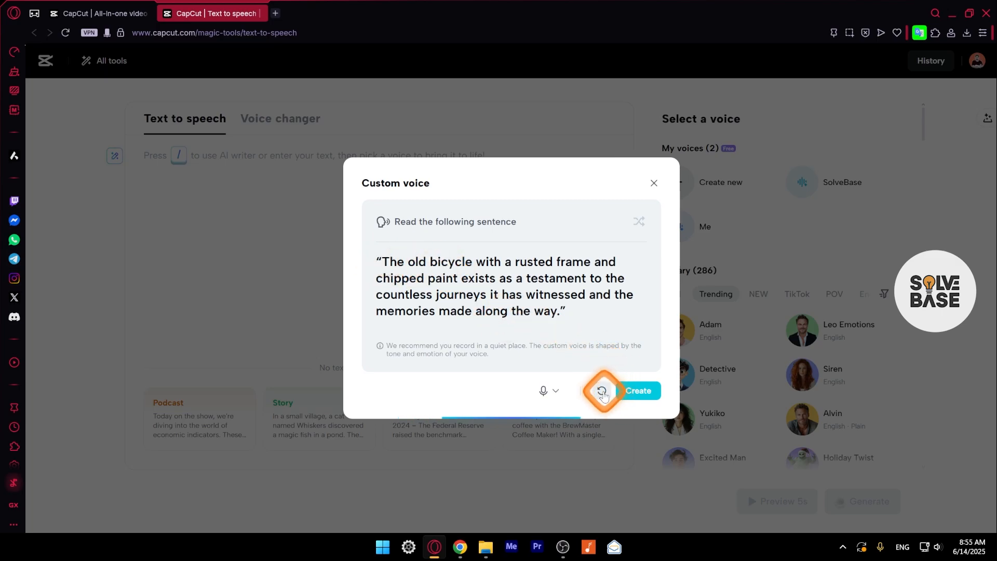
Generate the custom voice, name it 'SolveBase New', and play its demo
click(638, 391)
text(SolveBase New)
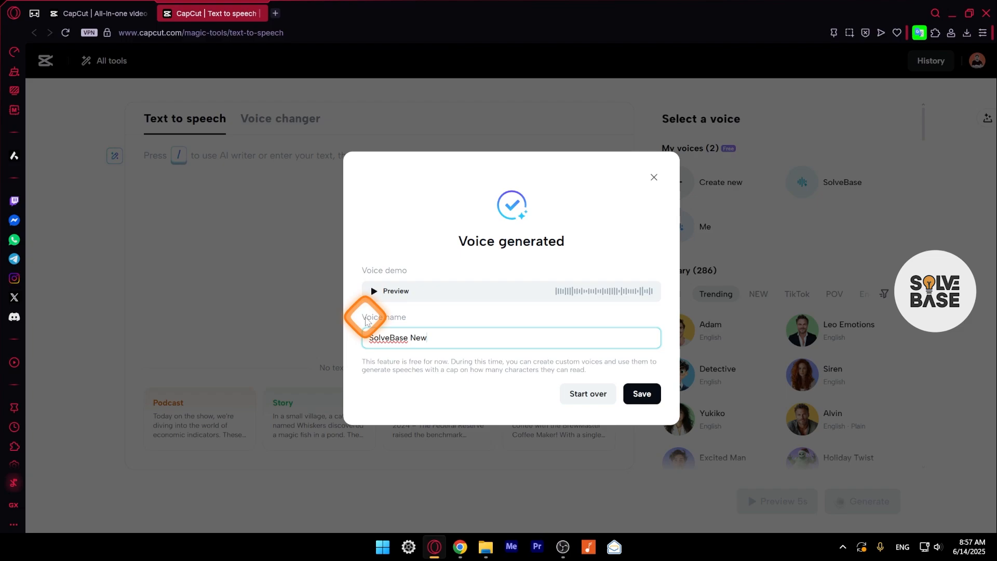
mouse_move(424, 363)
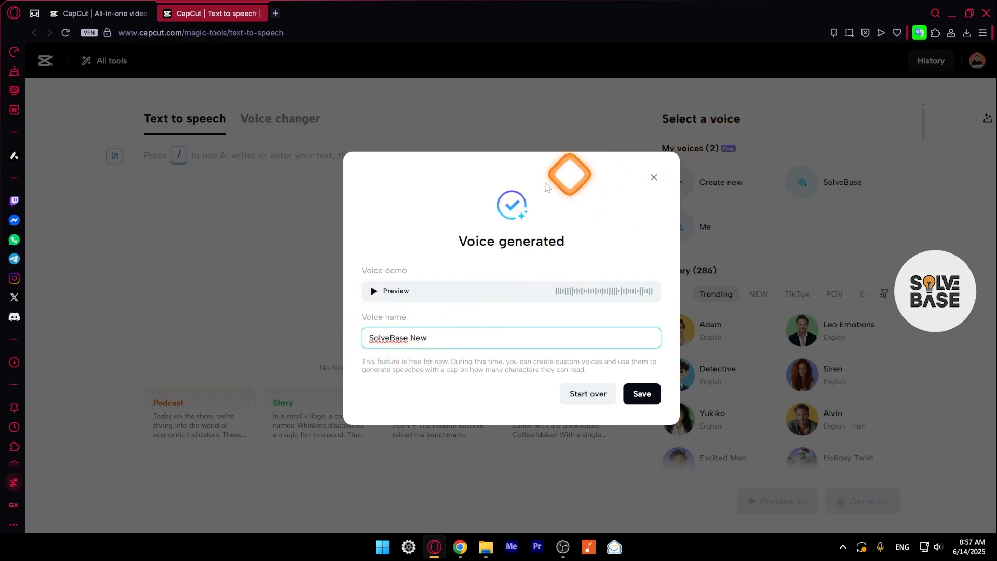
mouse_move(483, 307)
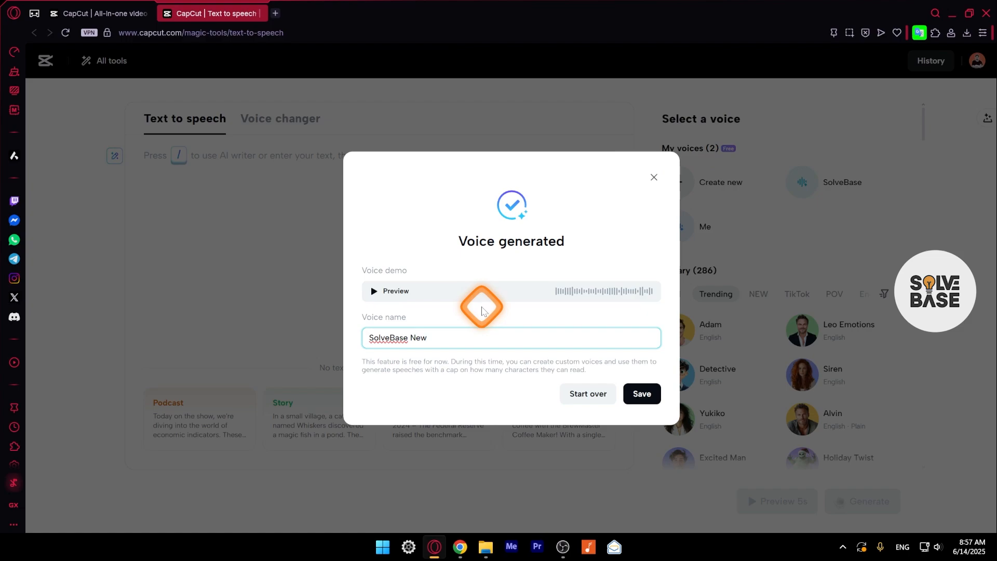
click(641, 394)
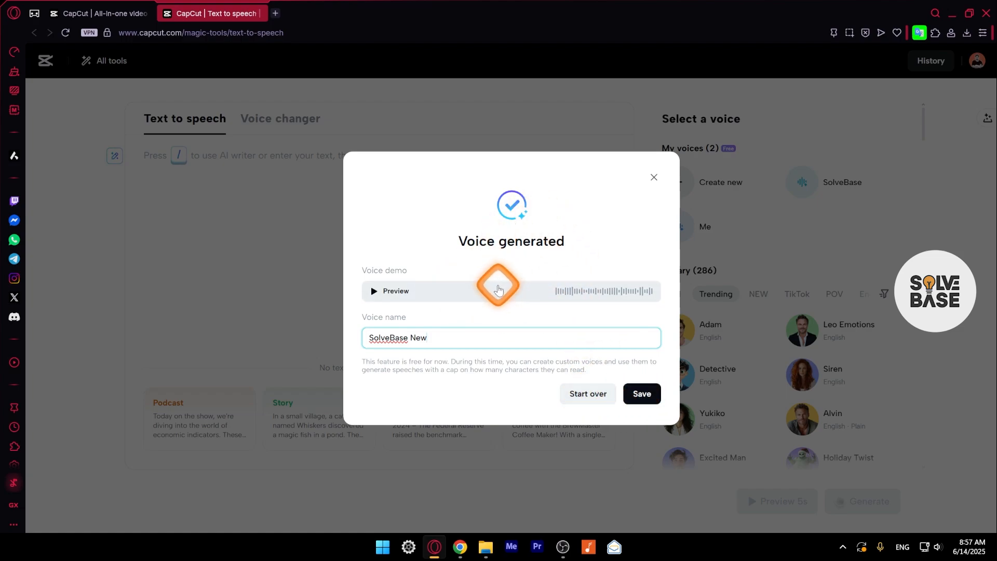
click(640, 394)
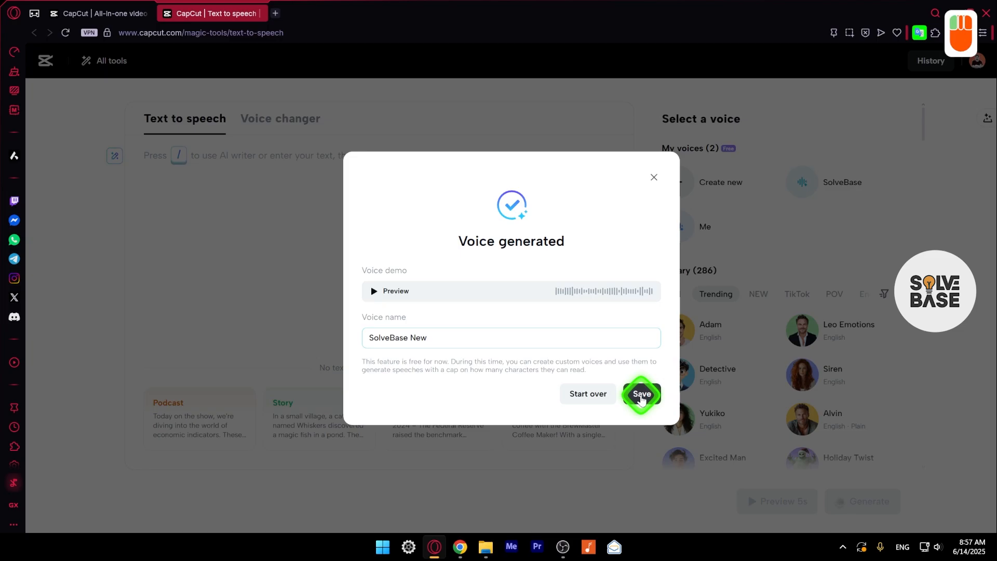
Save 'SolveBase New', then inspect a library voice's Speed and Pitch settings
click(641, 394)
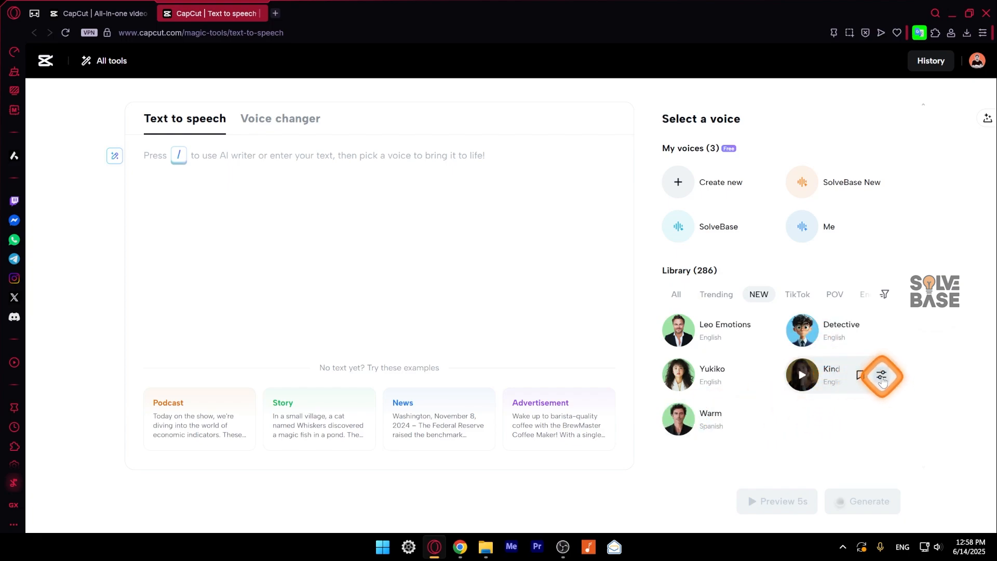
click(881, 374)
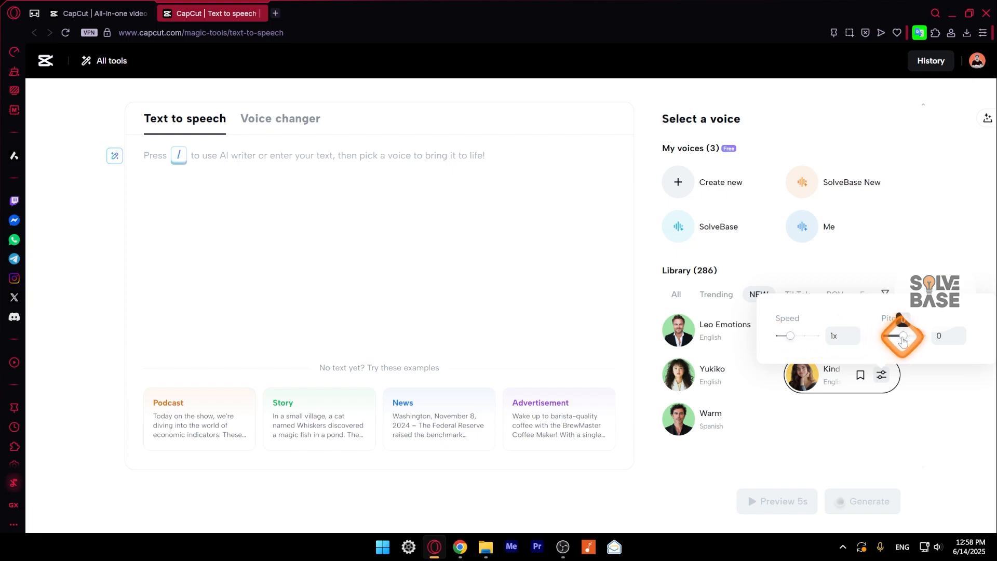
click(675, 293)
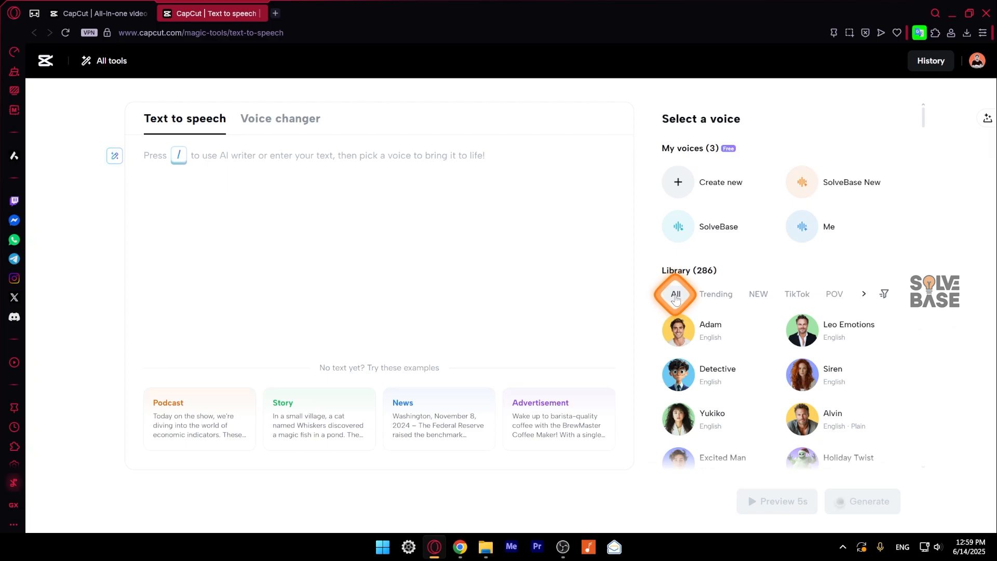
Toggle between voice changer and text to speech, then dismiss the AI writer prompt
click(280, 119)
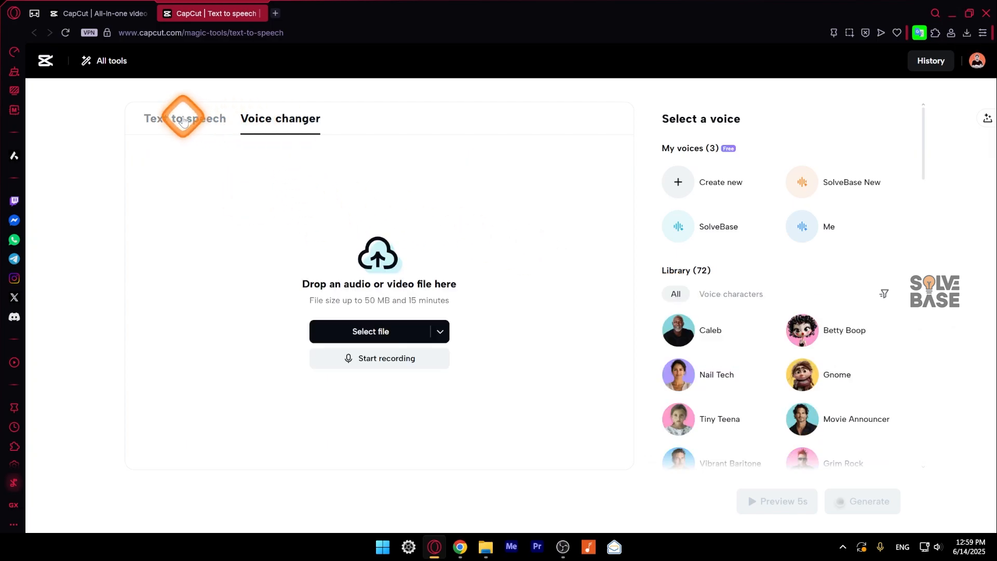
click(185, 118)
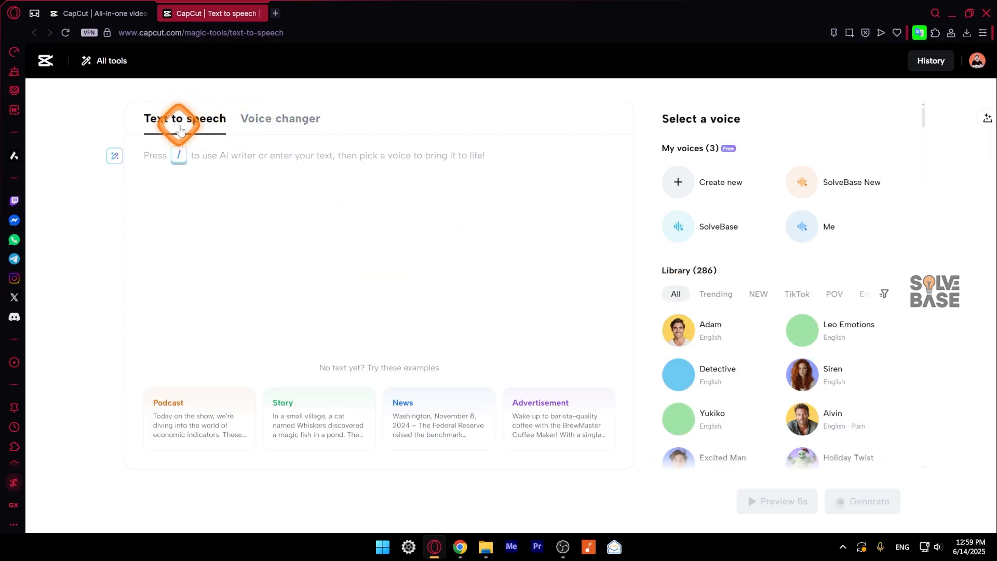
click(280, 118)
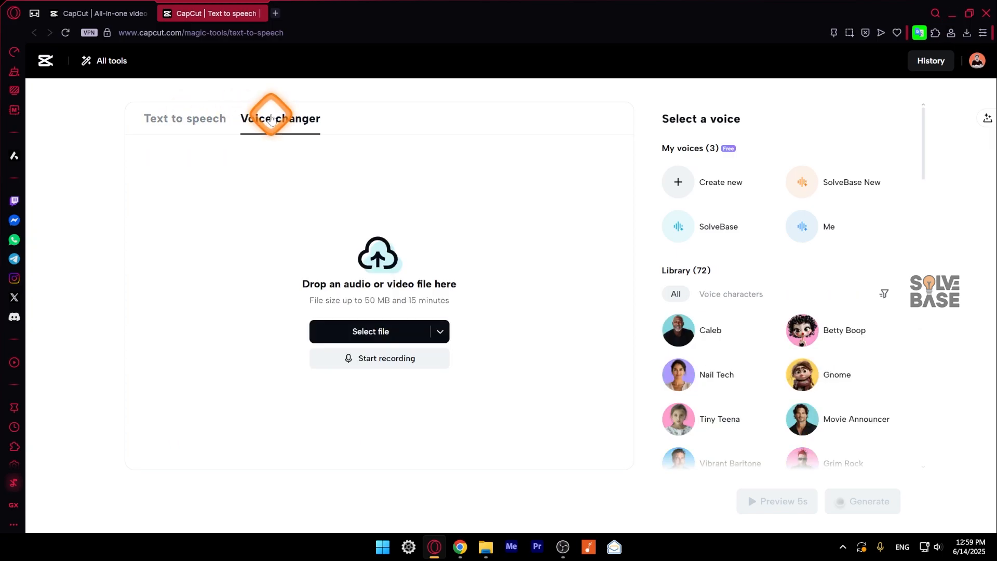
click(184, 119)
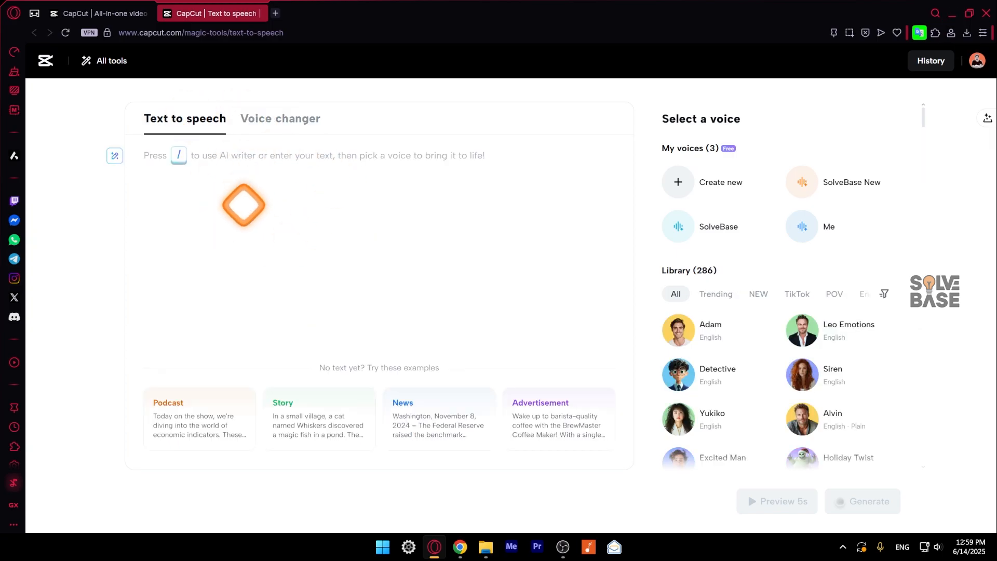
mouse_move(114, 156)
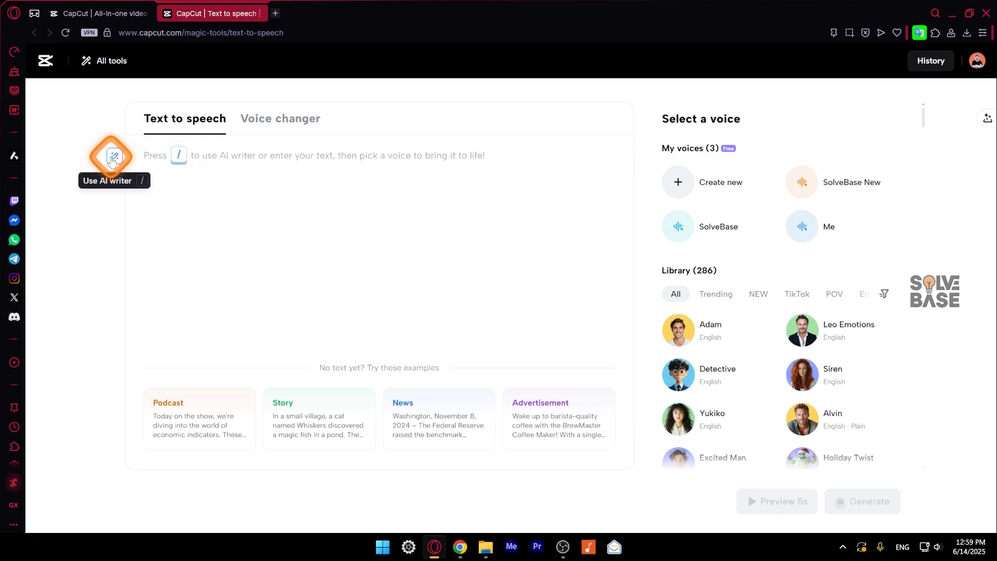
click(114, 157)
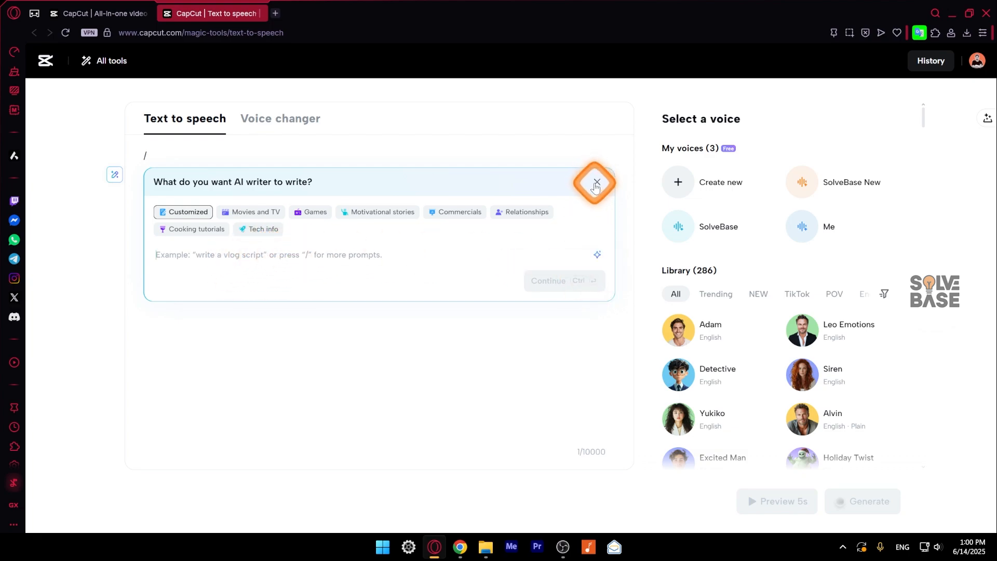
click(595, 182)
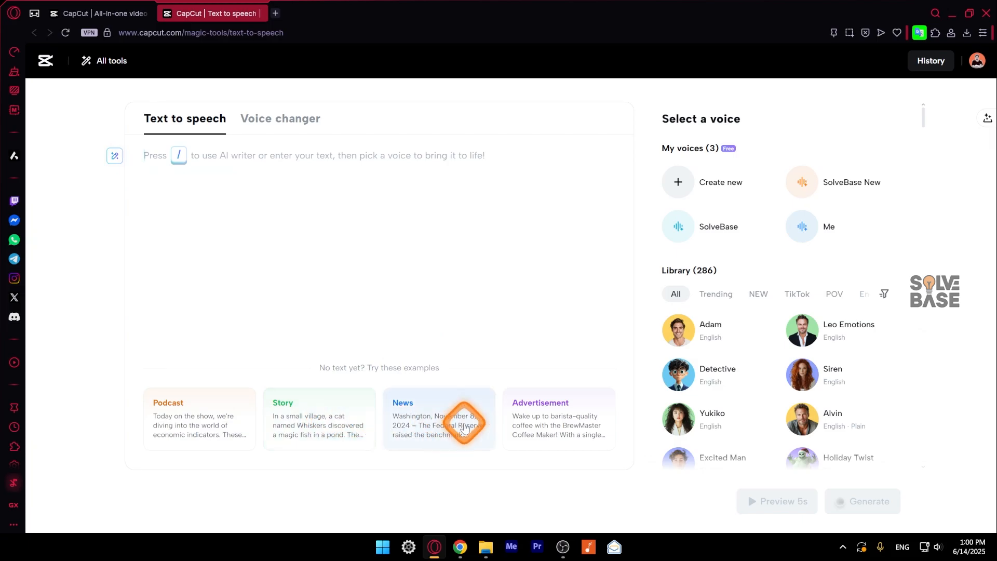
mouse_move(545, 425)
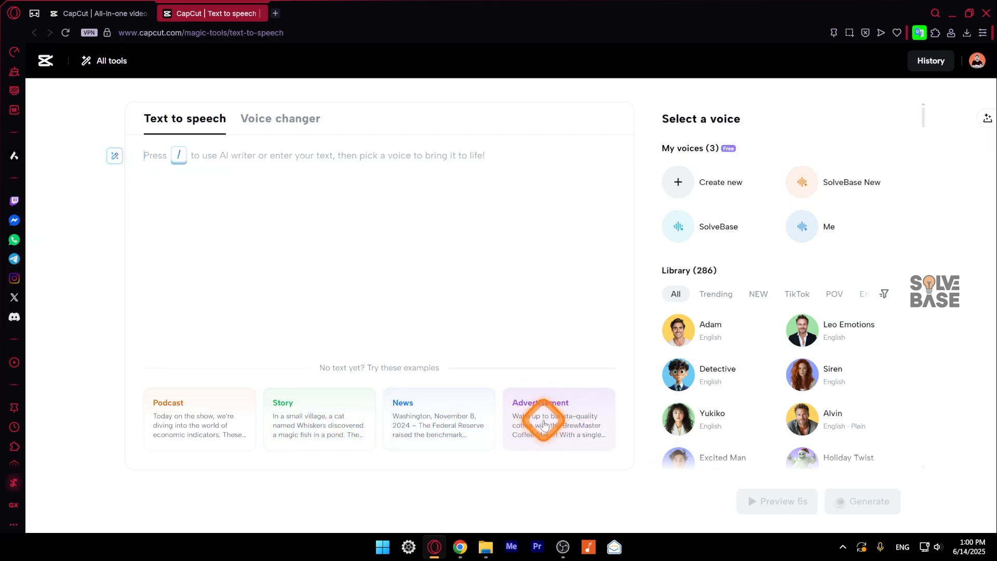
Load the BrewMaster coffee maker advert example, select SolveBase New, and preview 5 seconds
click(558, 418)
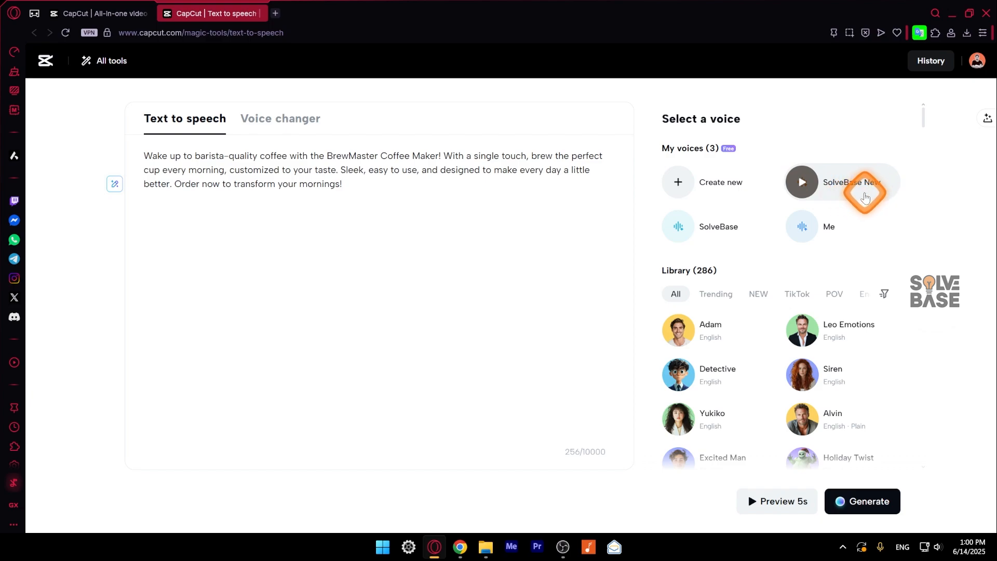
click(717, 226)
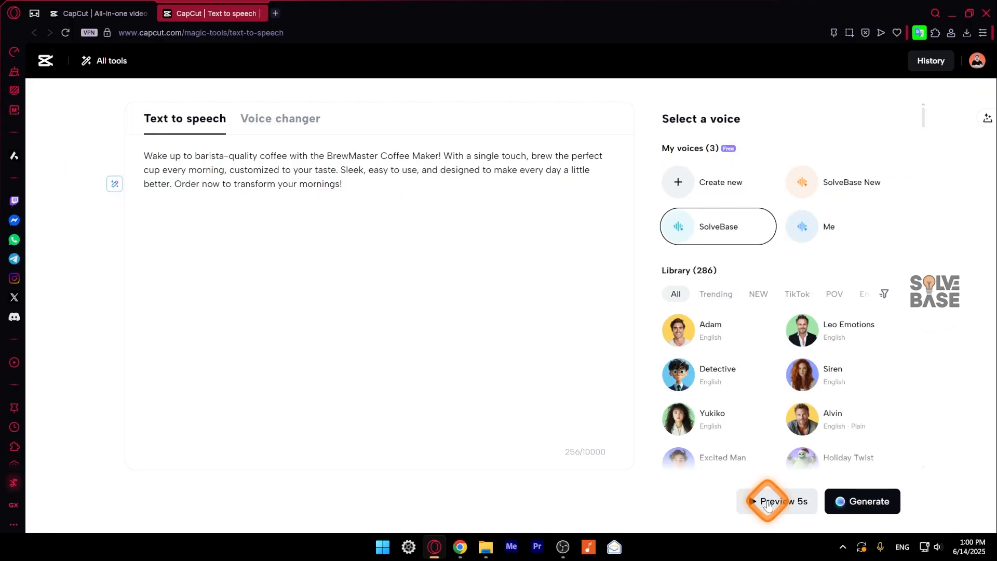
click(862, 501)
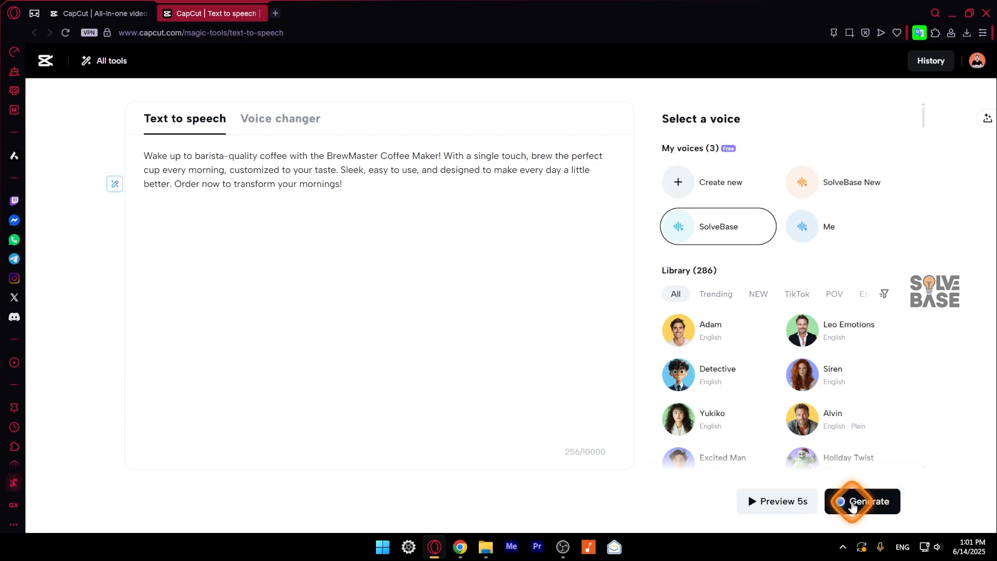
Generate the 14-second SolveBase advert voiceover and download it, dismissing the download prompt
click(862, 501)
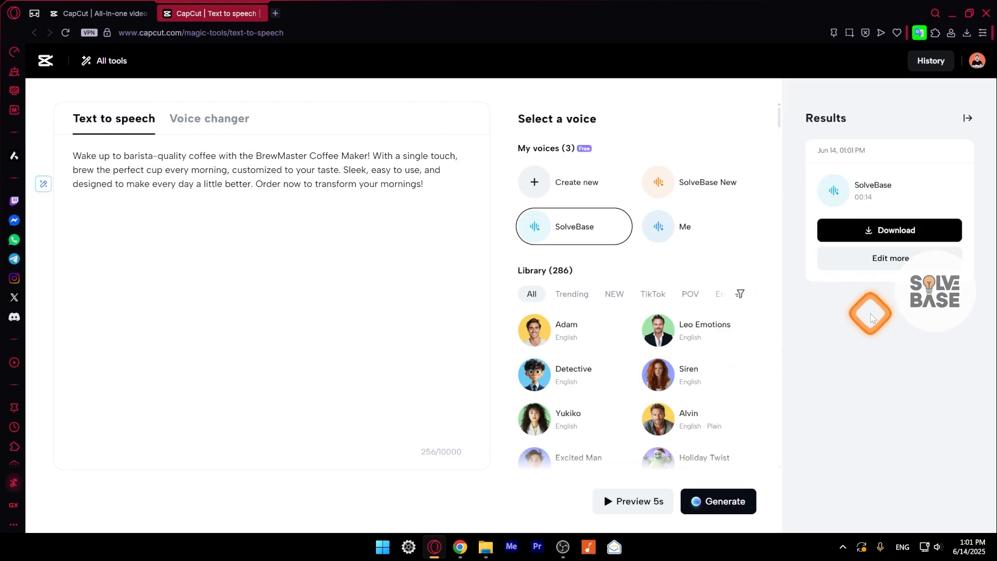
click(832, 191)
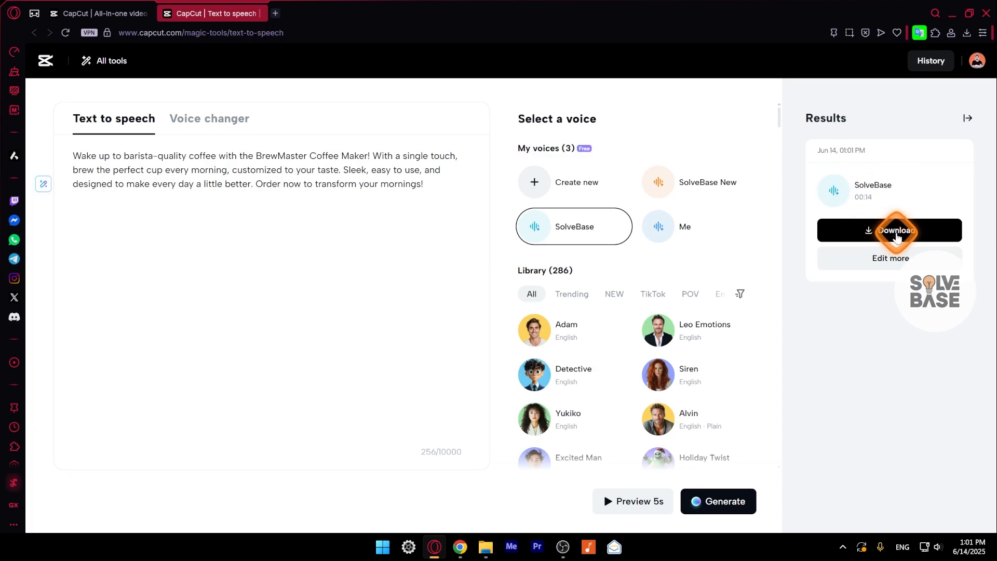
click(889, 229)
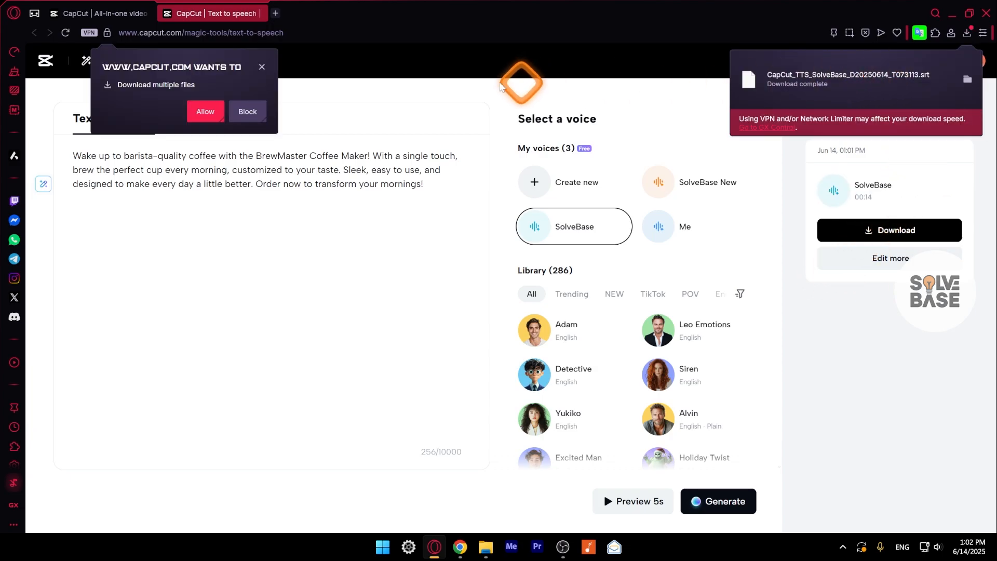
click(205, 111)
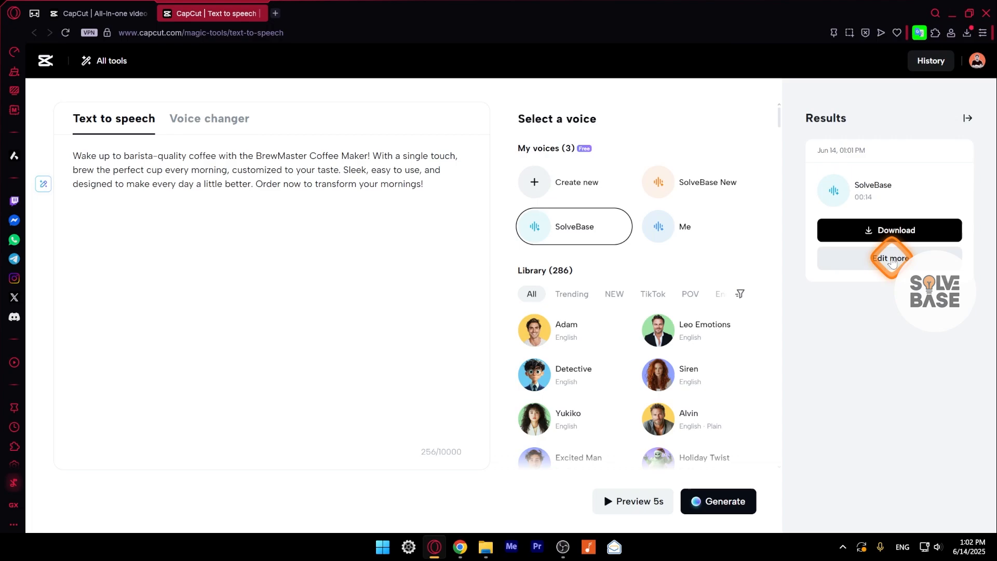
Send the voiceover to the video editor and add the snowy mountain hiker stock clip
click(889, 258)
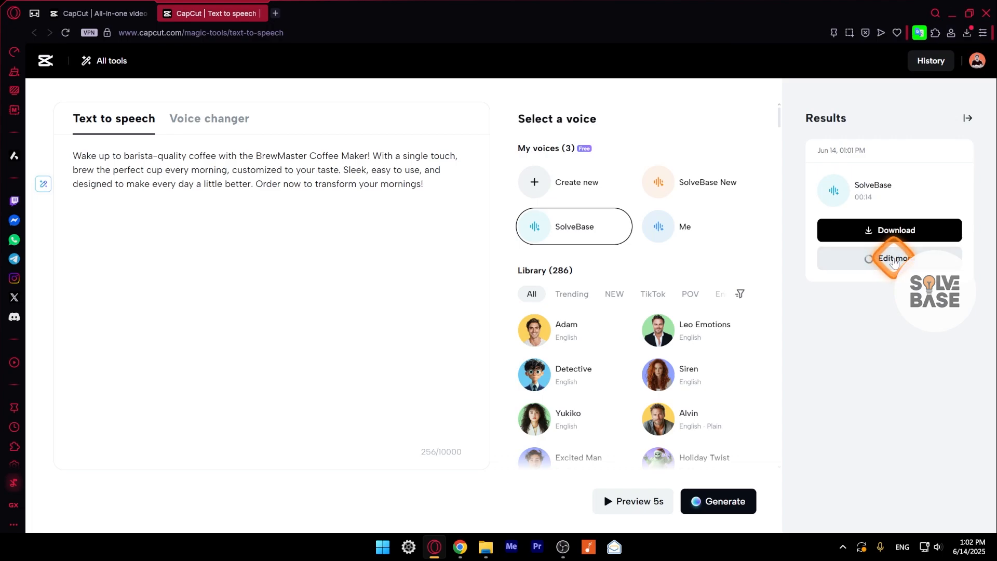
click(892, 258)
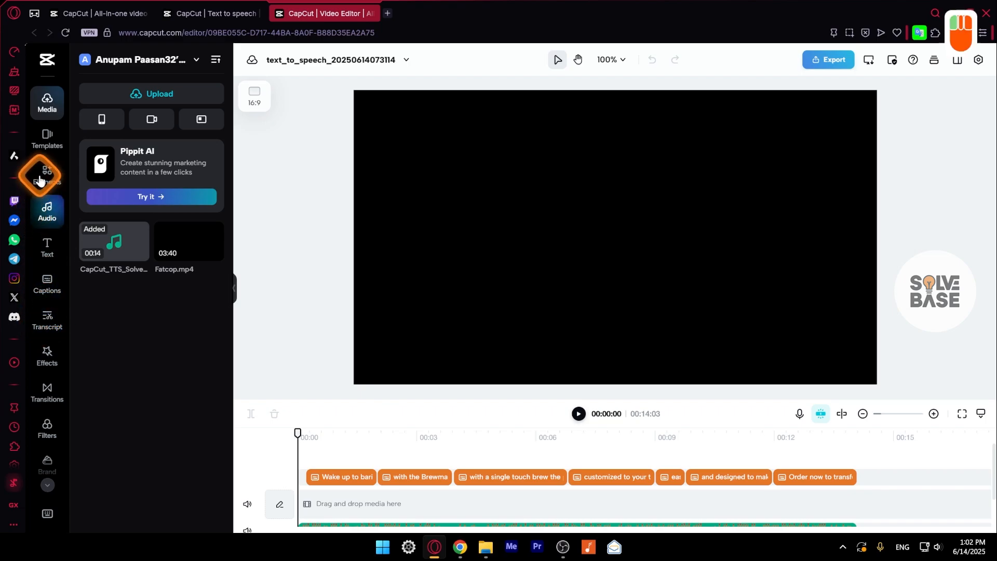
click(46, 176)
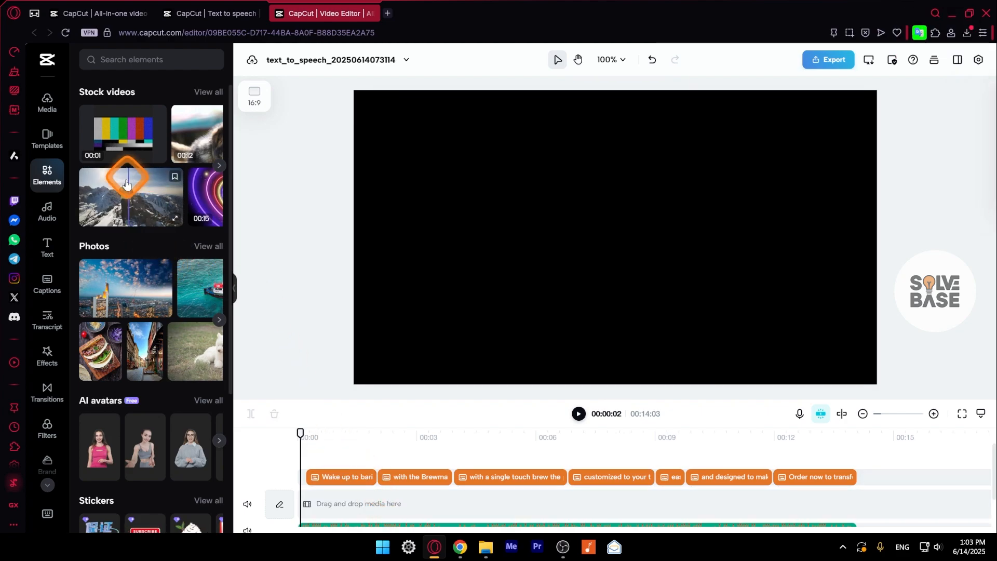
click(131, 197)
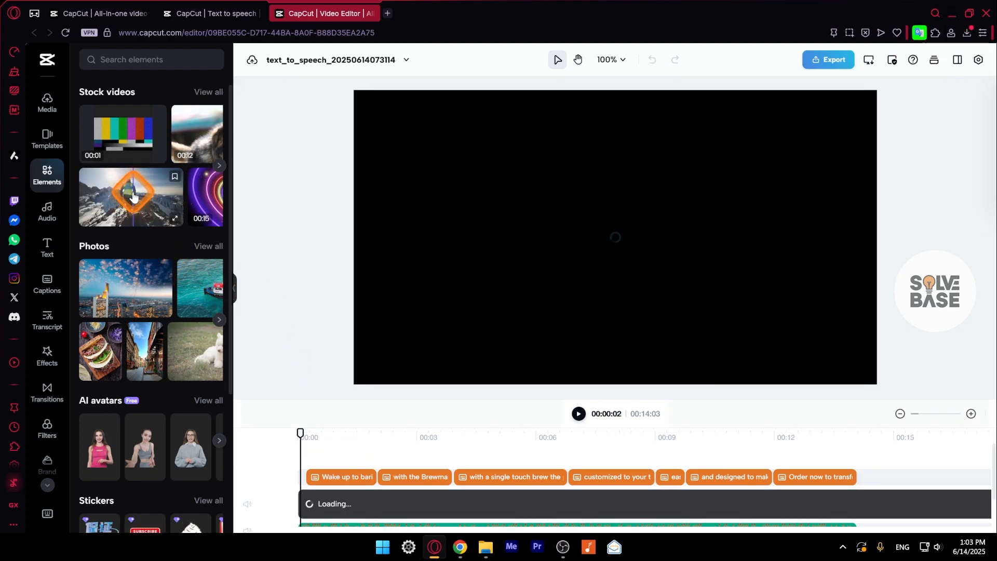
click(47, 284)
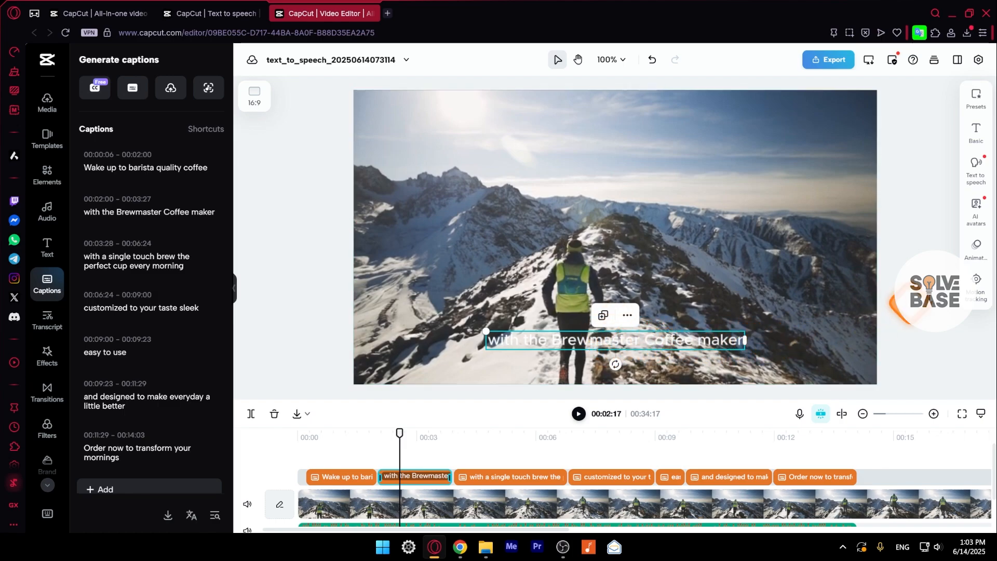
Apply a boxed preset style to the advert captions, check the last caption, and return to Magic tools
click(975, 251)
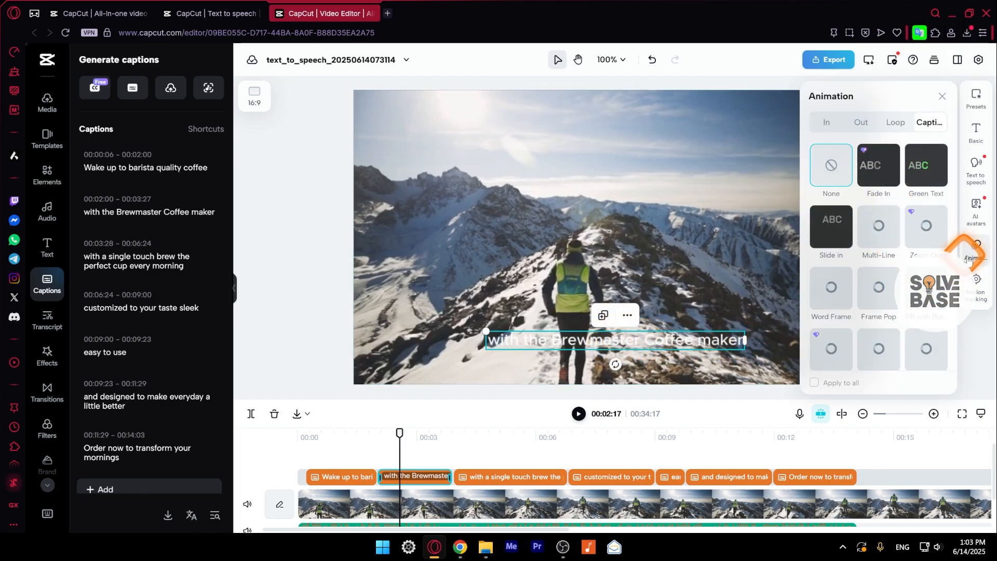
click(977, 97)
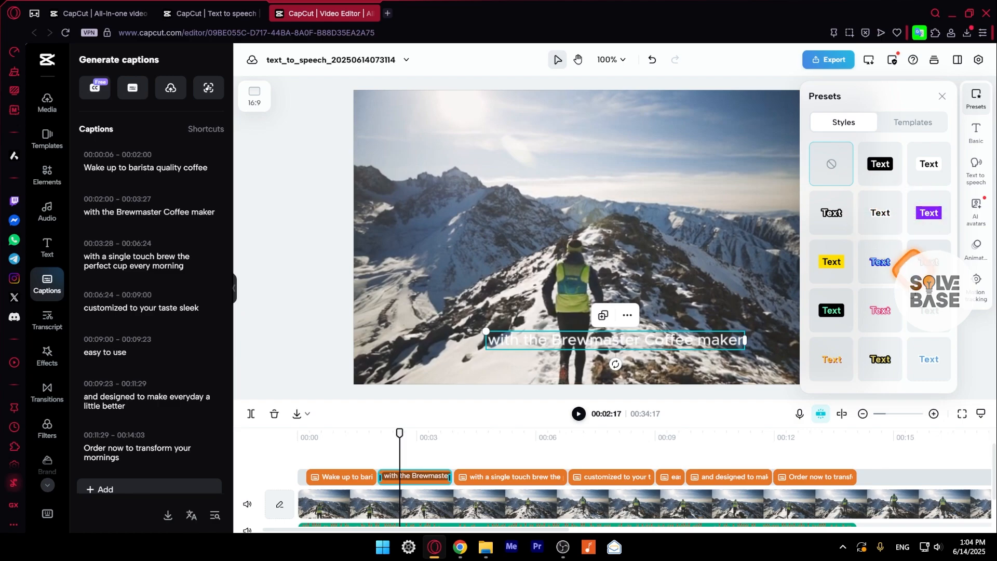
click(880, 163)
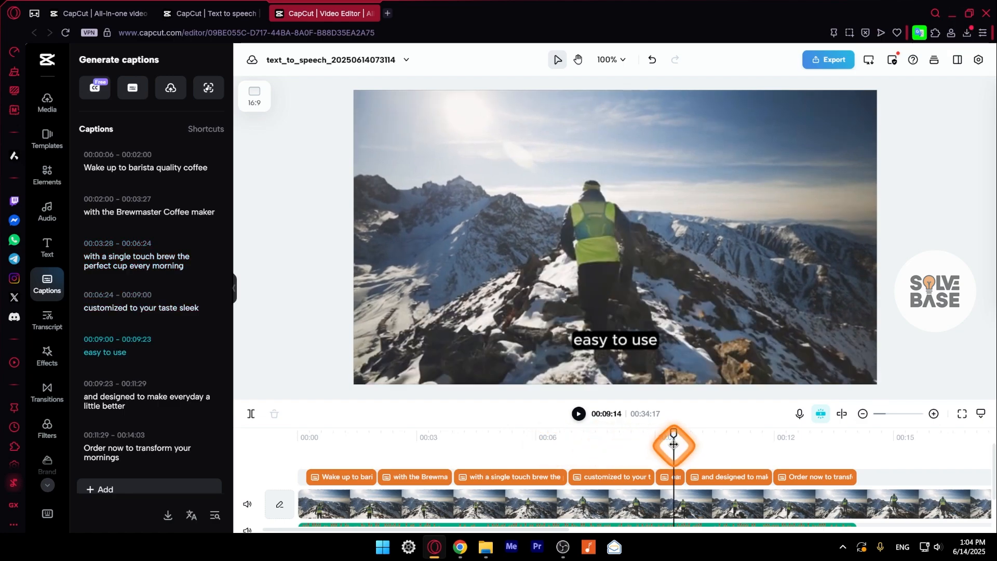
click(815, 476)
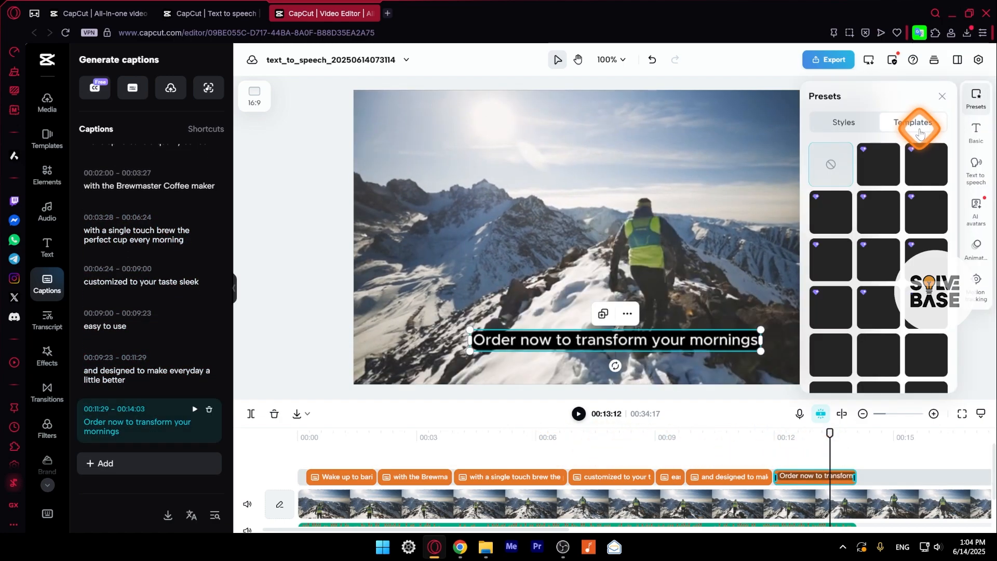
click(914, 122)
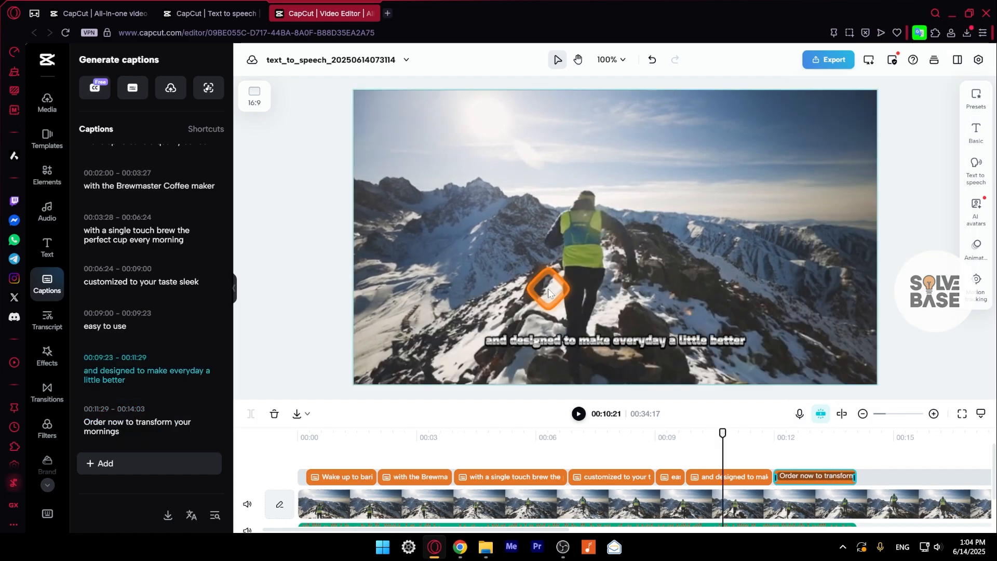
click(99, 13)
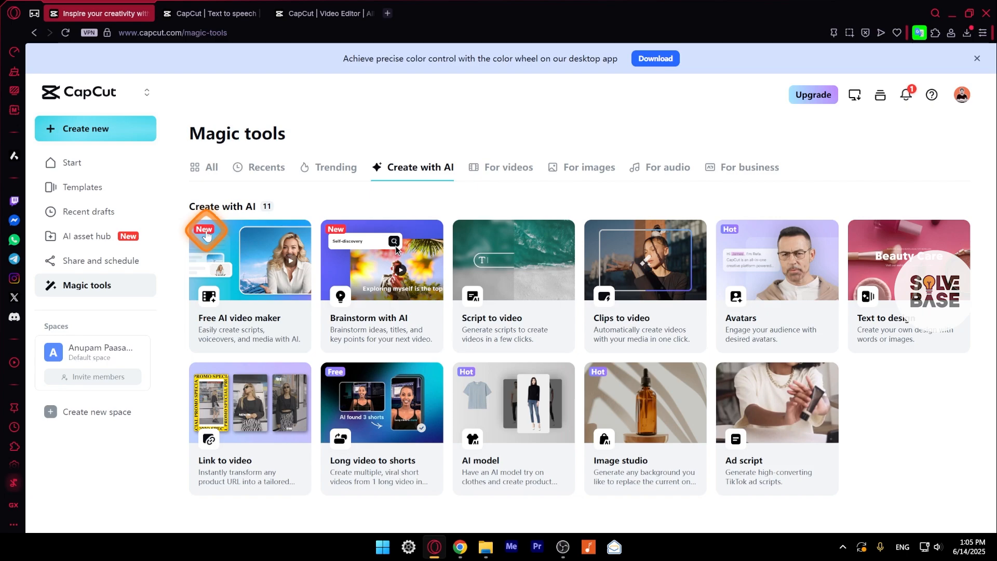
click(249, 260)
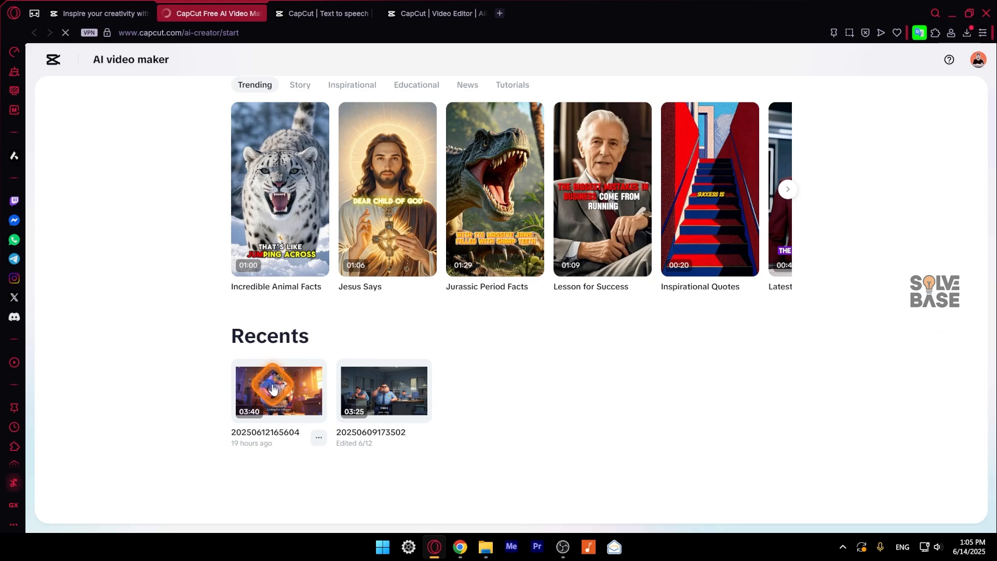
click(278, 391)
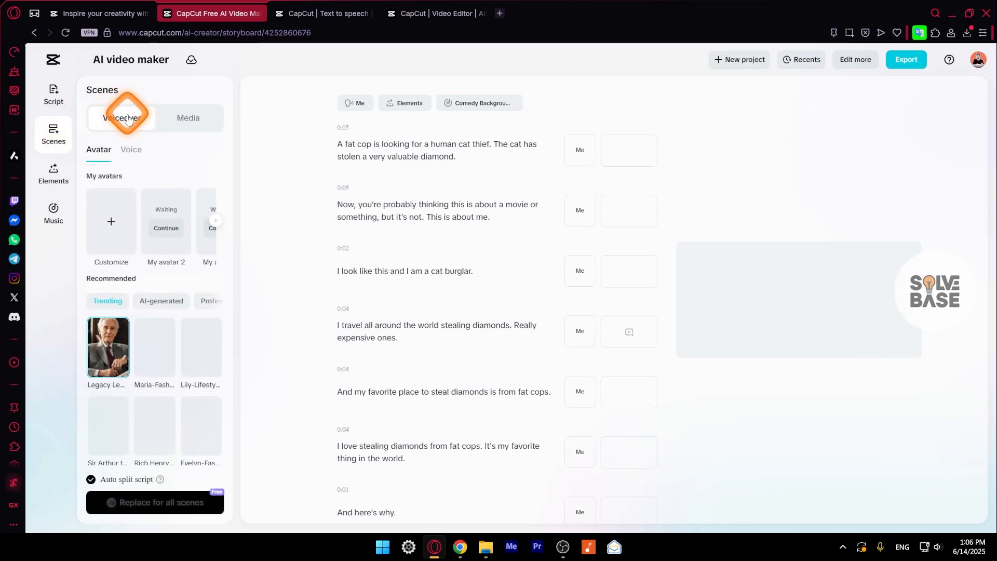
List the scene voiceover voices and play a sample of the cloned 'Me' voice
click(120, 118)
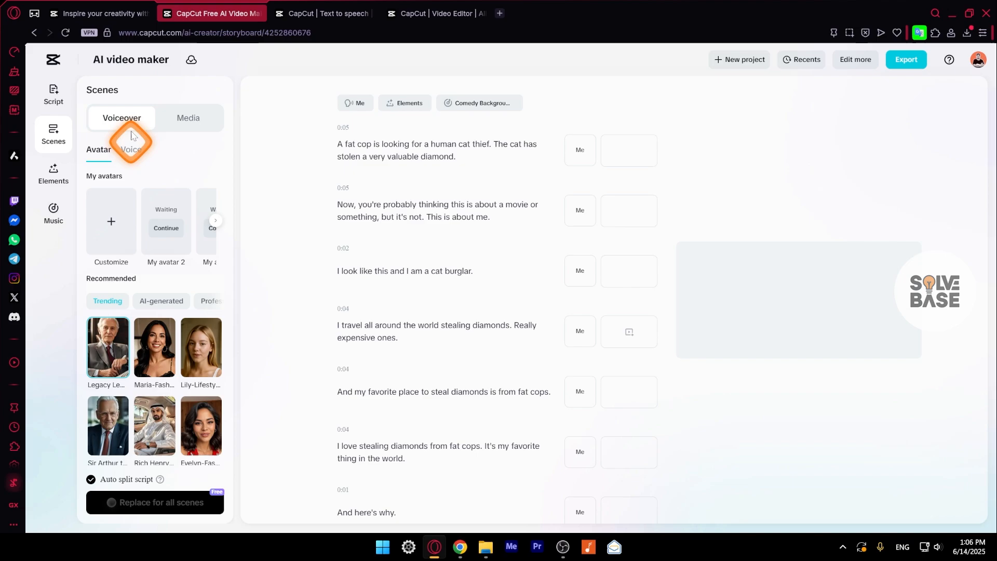
click(130, 149)
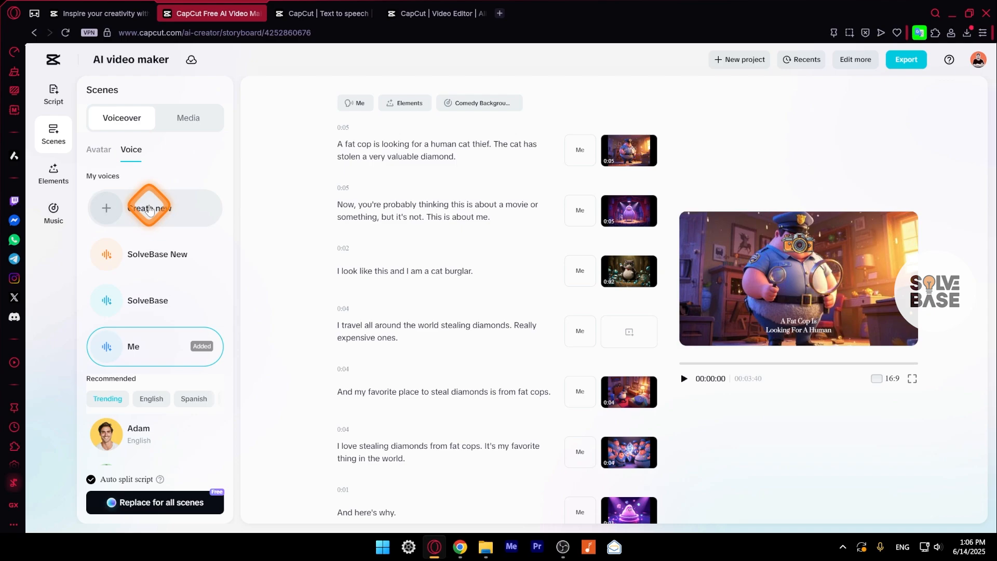
mouse_move(156, 354)
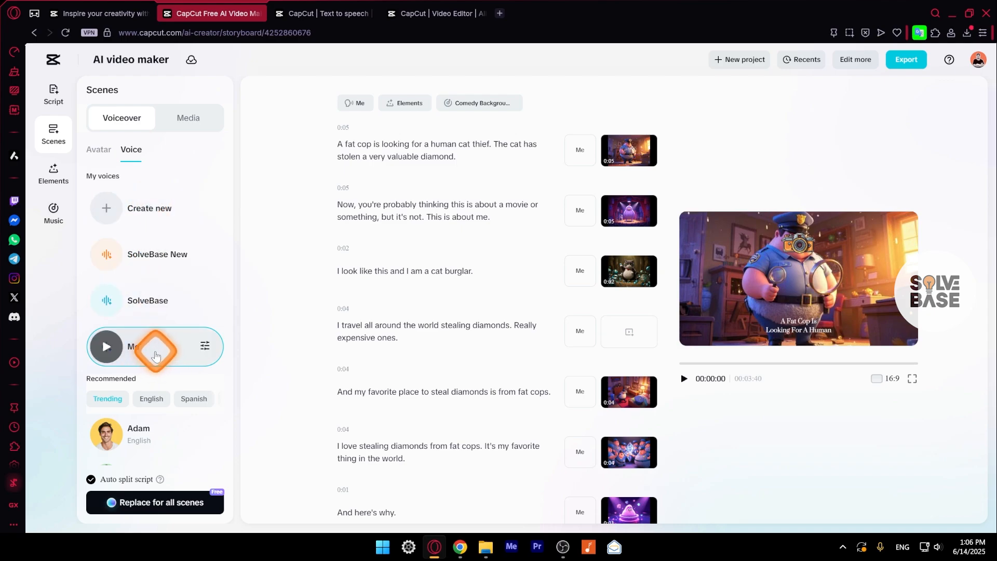
click(155, 346)
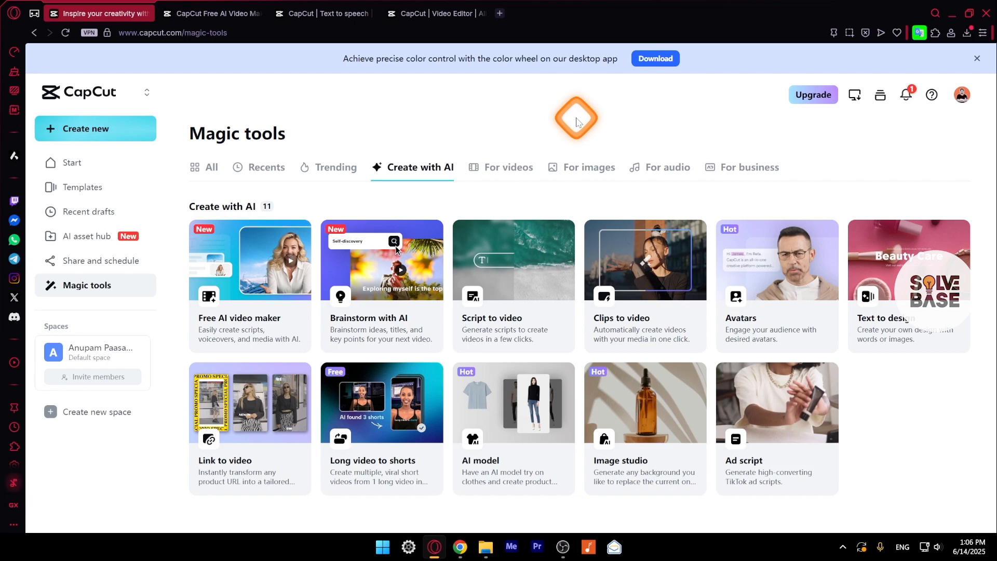
mouse_move(707, 215)
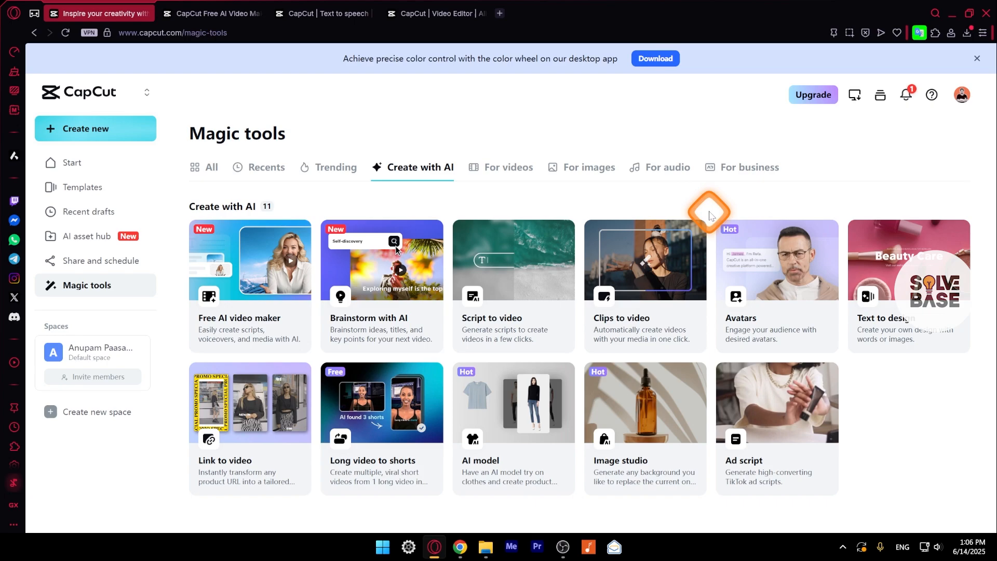